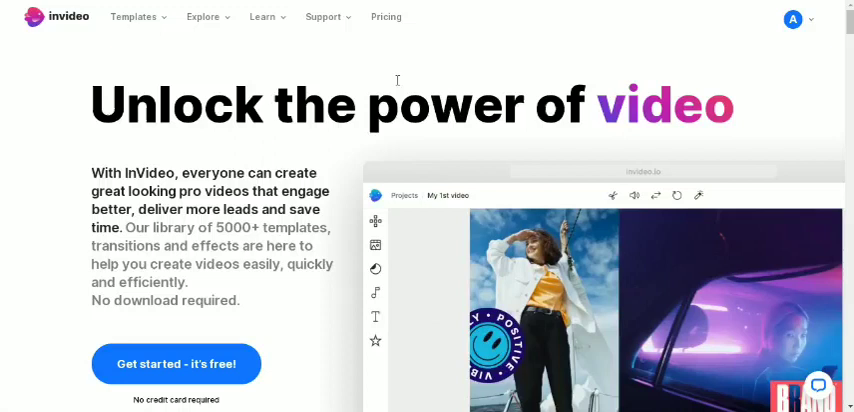
- Browse the Templates, Explore and Learn menus in the top navigation bar
{"action": "left_click", "coordinate": [136, 17]}
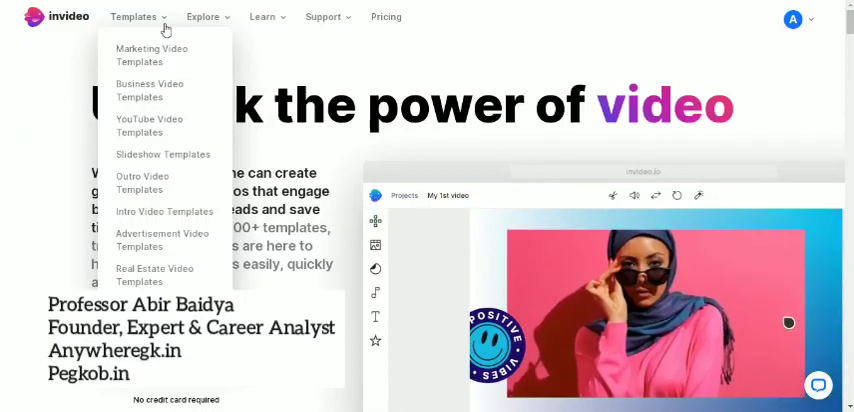
{"action": "left_click", "coordinate": [203, 17]}
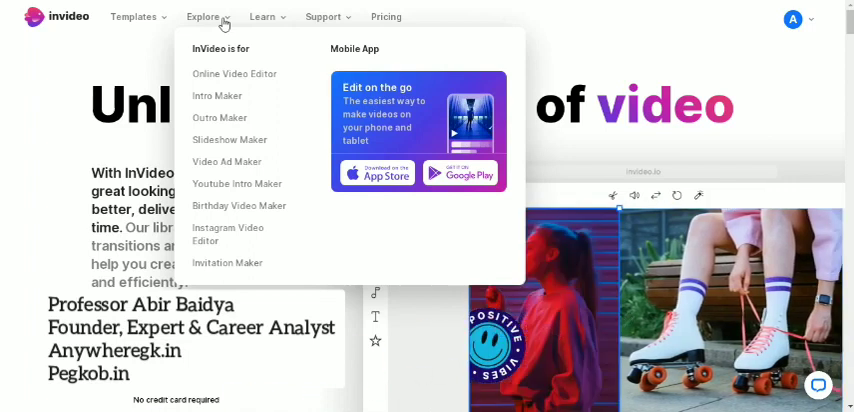
{"action": "left_click", "coordinate": [263, 17]}
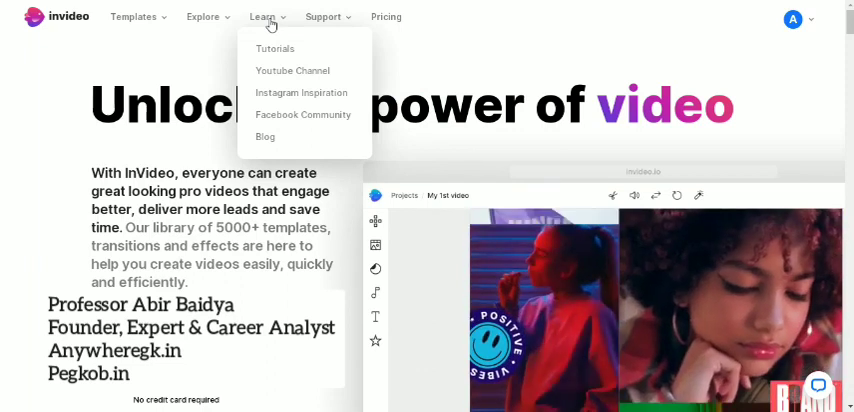
{"action": "left_click", "coordinate": [327, 17]}
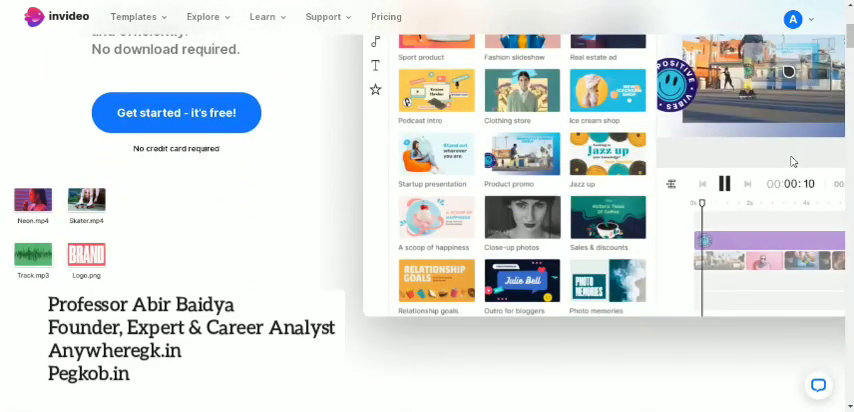
- Scroll down through the pricing plan features and customer testimonials
{"action": "scroll", "scroll_direction": "down", "scroll_amount": 3}
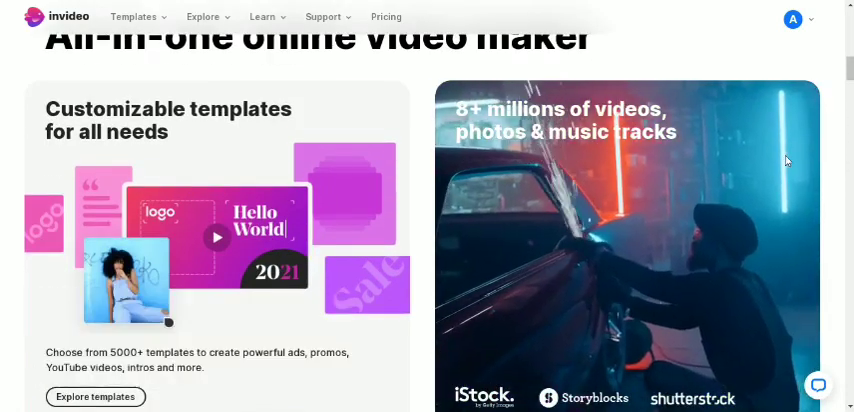
{"action": "scroll", "scroll_direction": "down", "scroll_amount": 3}
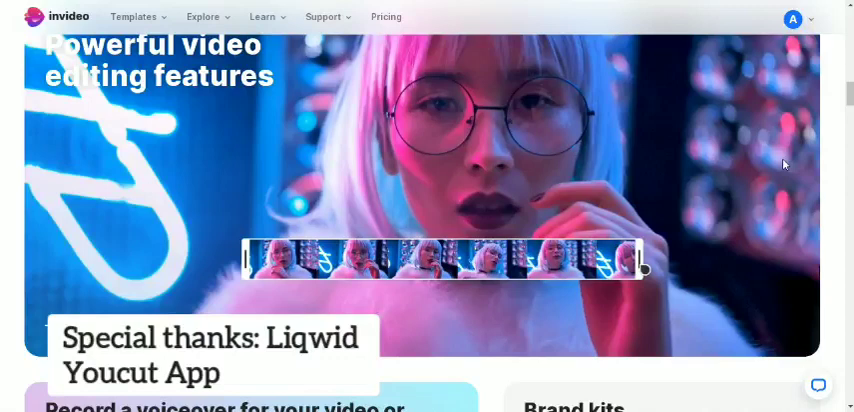
{"action": "scroll", "scroll_direction": "down", "scroll_amount": 3}
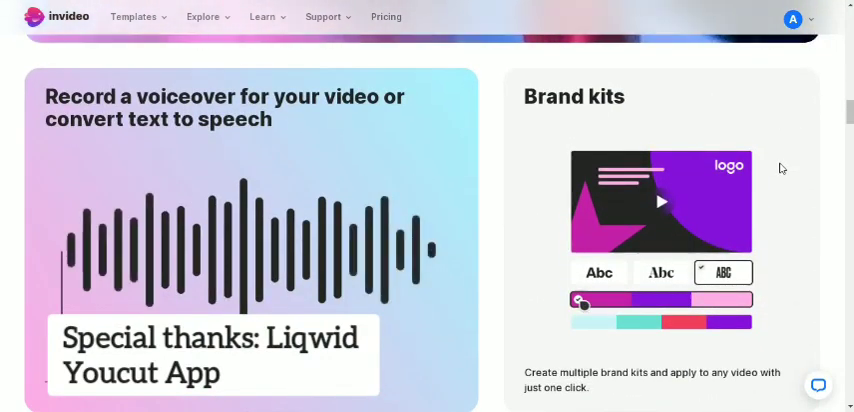
{"action": "scroll", "scroll_direction": "down", "scroll_amount": 3}
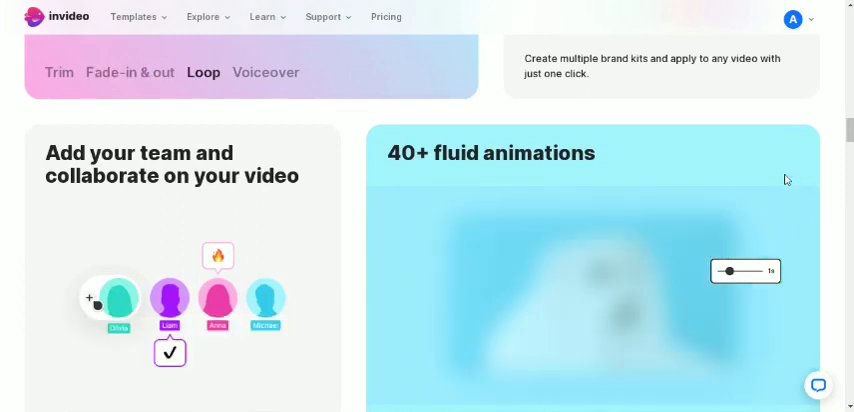
{"action": "scroll", "scroll_direction": "down", "scroll_amount": 3}
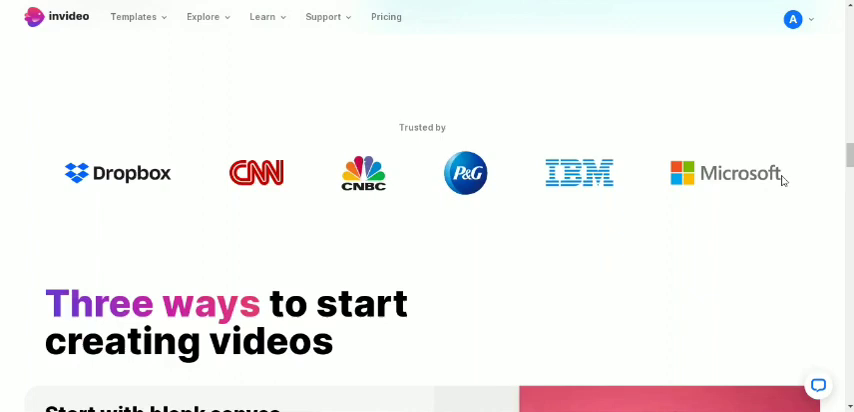
{"action": "scroll", "scroll_direction": "down", "scroll_amount": 3}
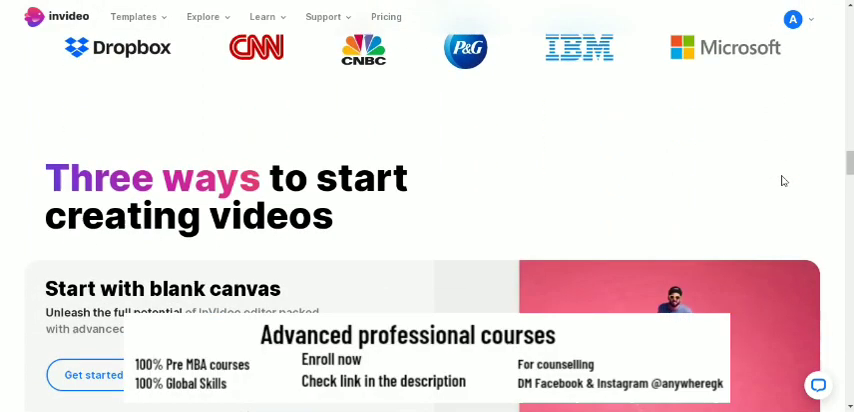
{"action": "scroll", "scroll_direction": "down", "scroll_amount": 3}
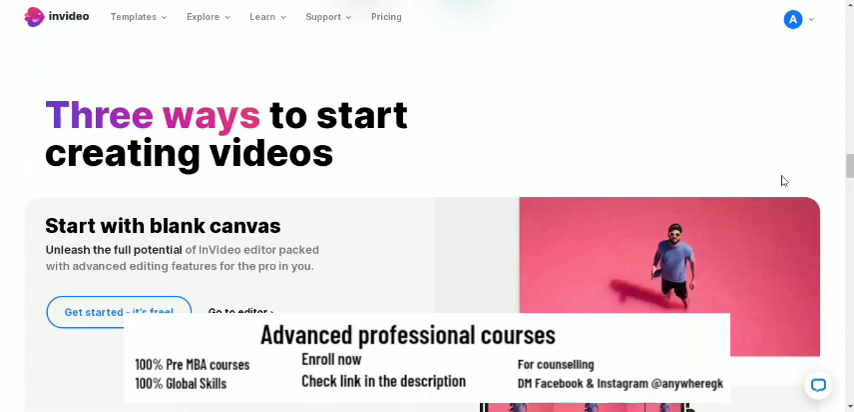
{"action": "scroll", "scroll_direction": "down", "scroll_amount": 3}
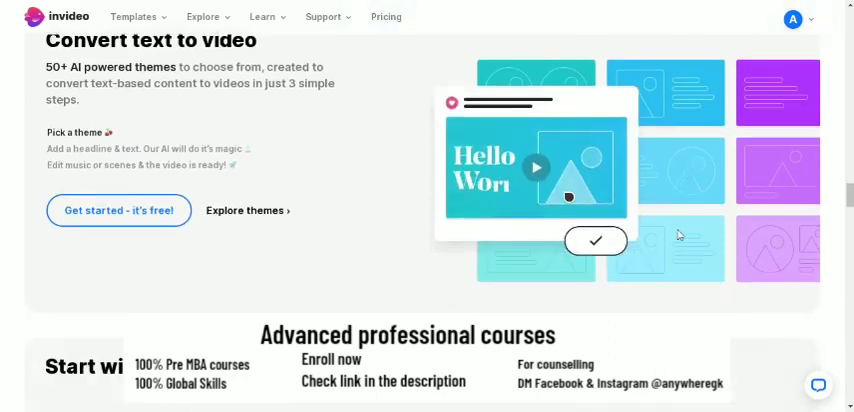
{"action": "scroll", "scroll_direction": "down", "scroll_amount": 3}
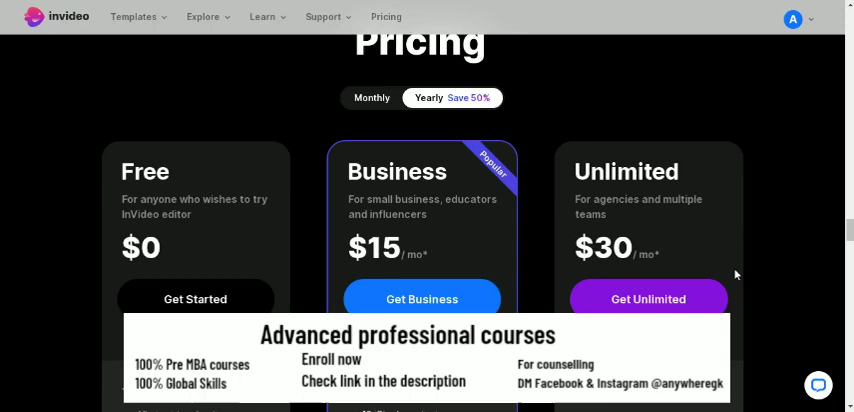
{"action": "scroll", "scroll_direction": "down", "scroll_amount": 3}
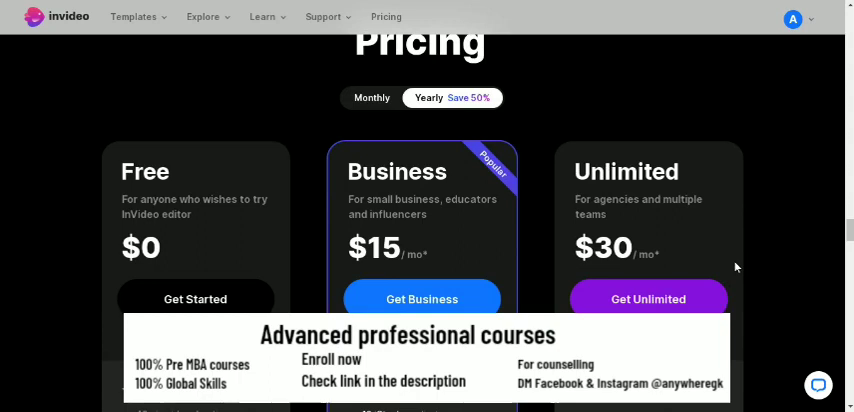
{"action": "scroll", "scroll_direction": "down", "scroll_amount": 3}
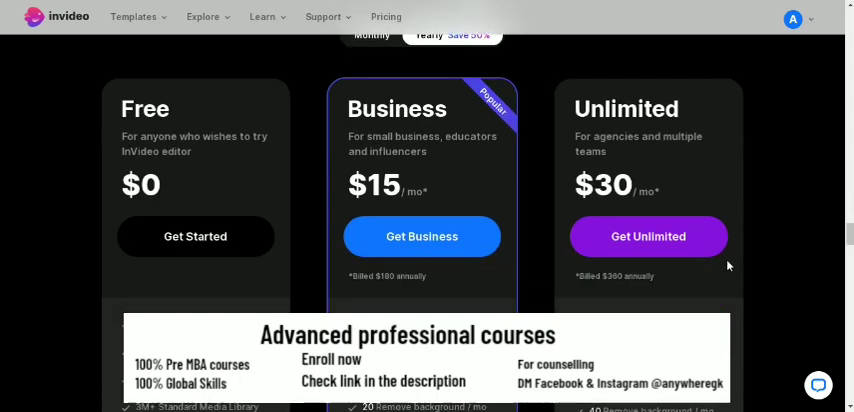
{"action": "scroll", "scroll_direction": "down", "scroll_amount": 3}
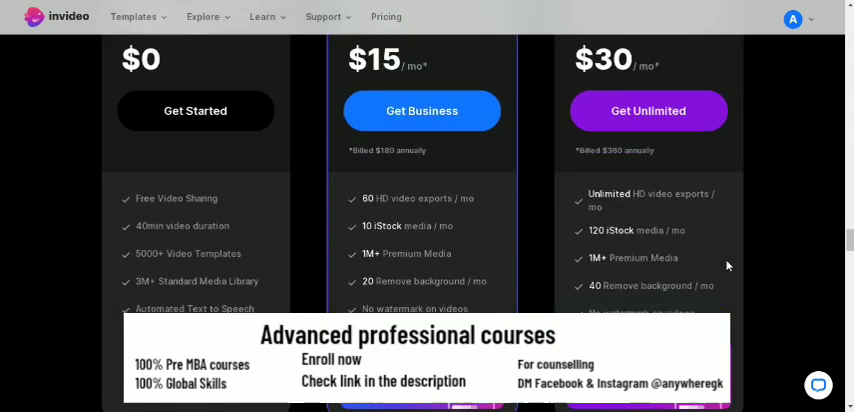
{"action": "scroll", "scroll_direction": "down", "scroll_amount": 3}
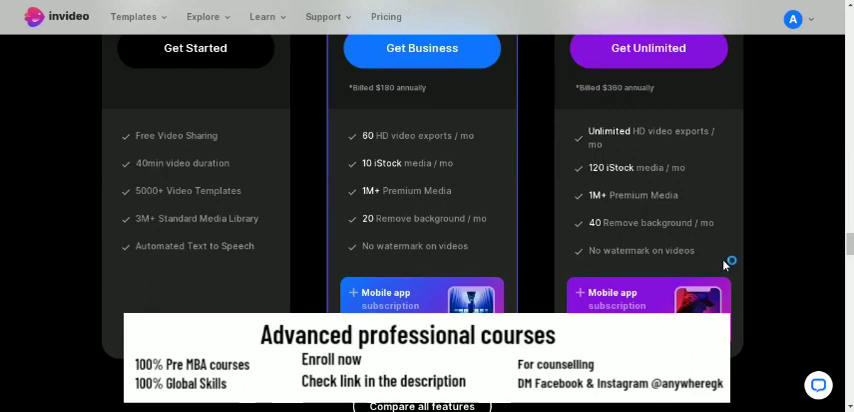
{"action": "mouse_move", "coordinate": [725, 264]}
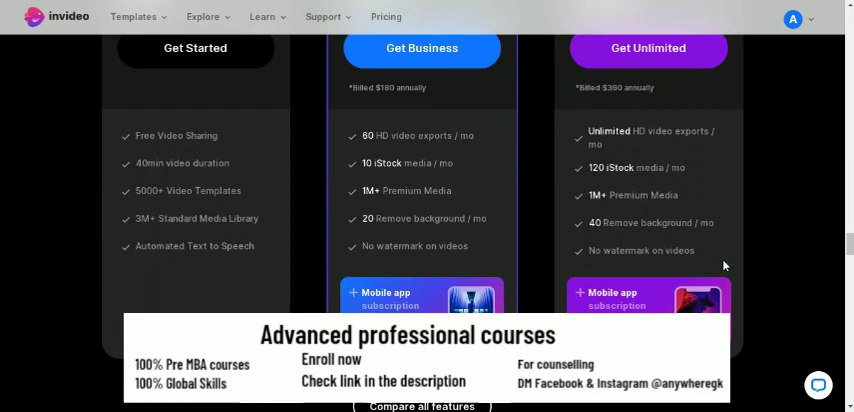
{"action": "scroll", "scroll_direction": "down", "scroll_amount": 3}
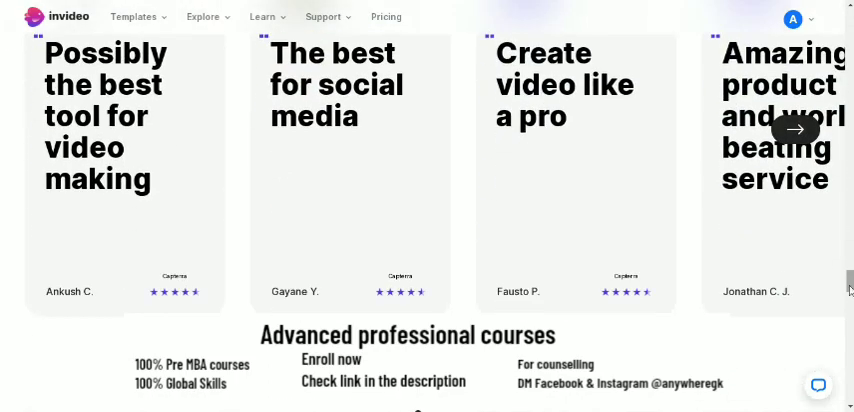
- Return to the top and open the account Profile from the avatar menu
{"action": "scroll", "scroll_direction": "up", "scroll_amount": 3}
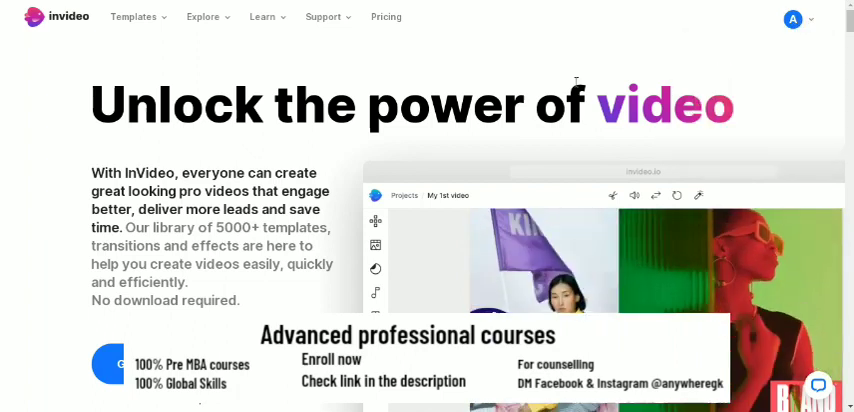
{"action": "left_click", "coordinate": [792, 19]}
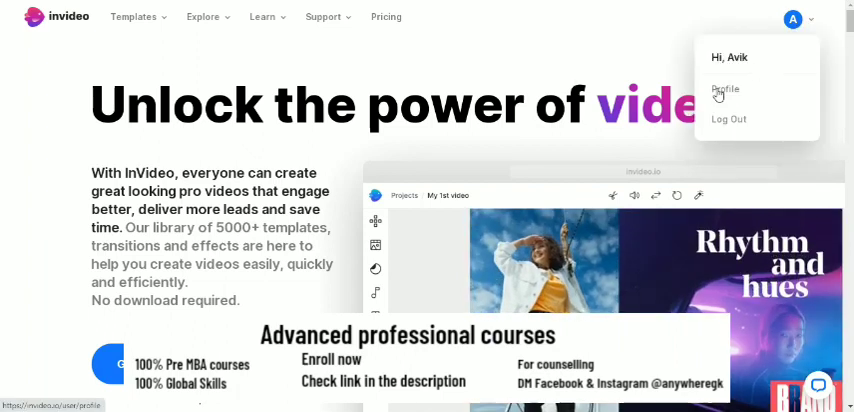
{"action": "left_click", "coordinate": [726, 90]}
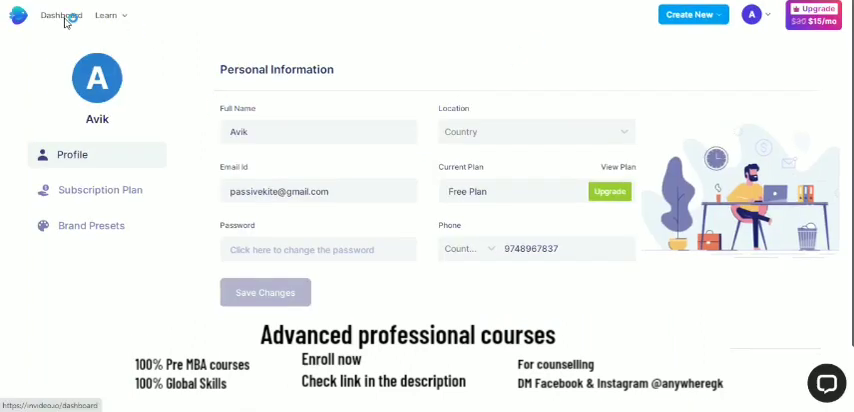
- Go to the Dashboard, dismiss the Norton security pop-up, and toggle the Learn dropdown
{"action": "left_click", "coordinate": [60, 15]}
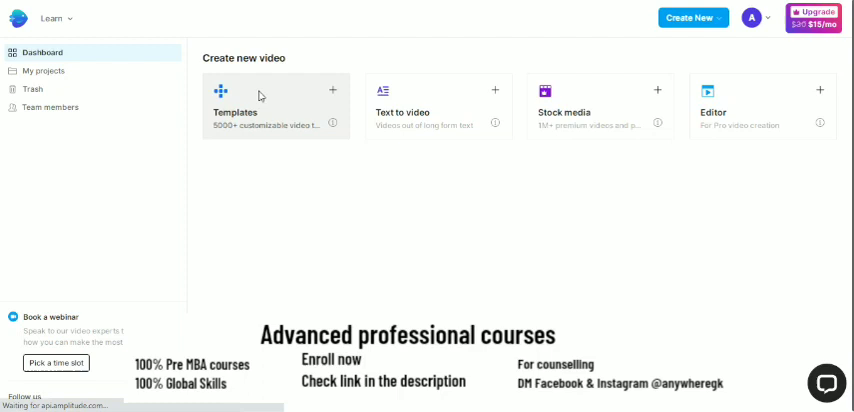
{"action": "mouse_move", "coordinate": [488, 164]}
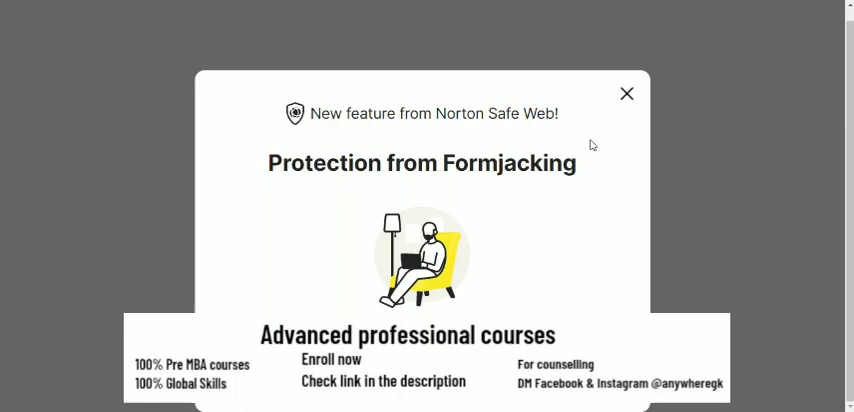
{"action": "left_click", "coordinate": [627, 93]}
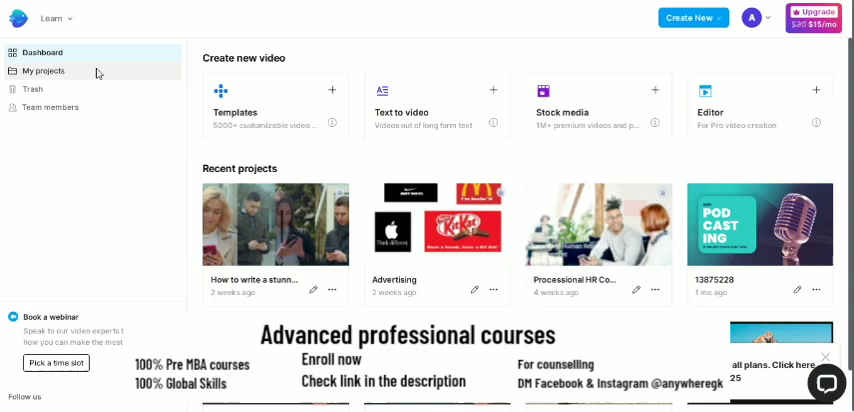
{"action": "left_click", "coordinate": [54, 18]}
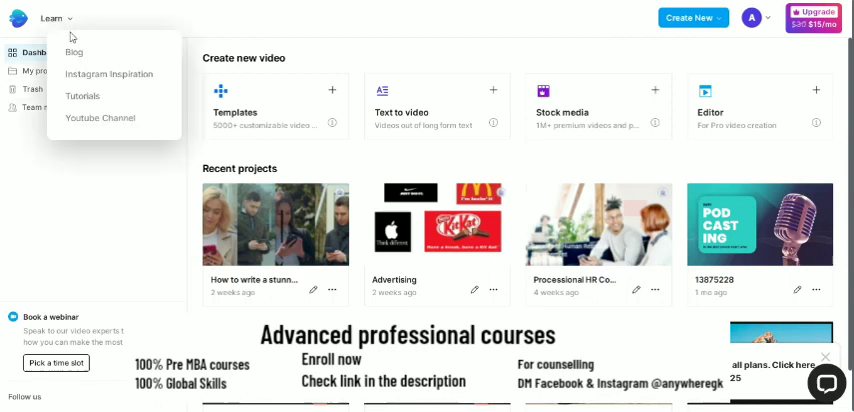
{"action": "mouse_move", "coordinate": [77, 121]}
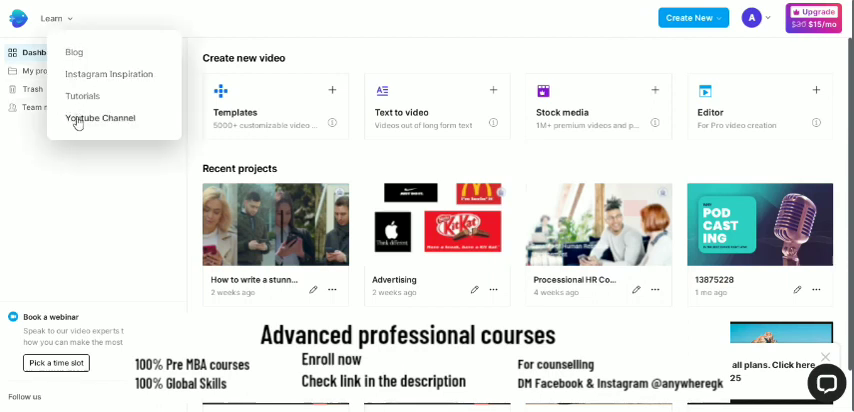
{"action": "left_click", "coordinate": [54, 18]}
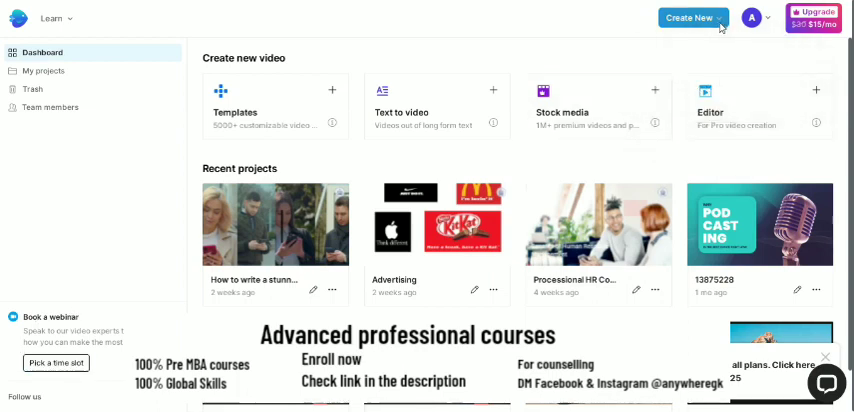
{"action": "mouse_move", "coordinate": [632, 27]}
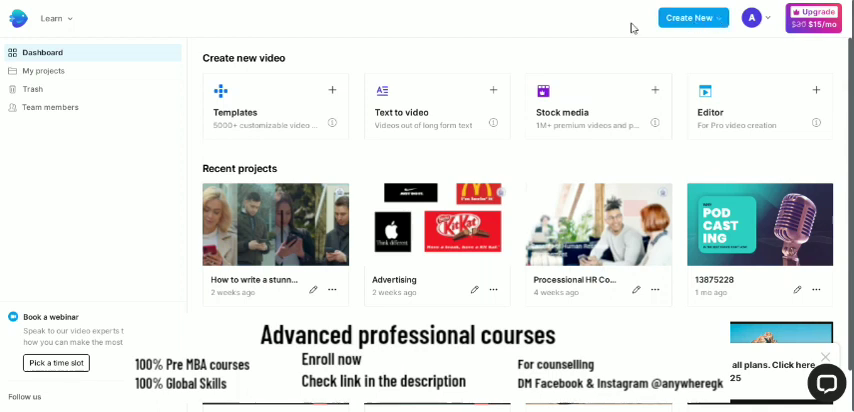
{"action": "left_click", "coordinate": [689, 18]}
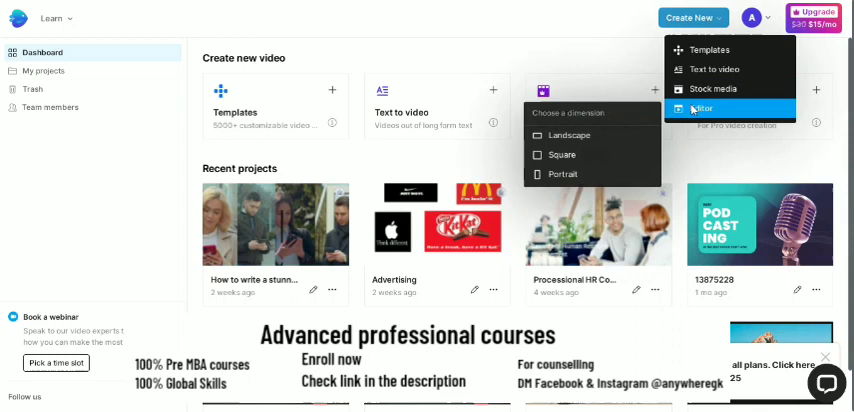
{"action": "left_click", "coordinate": [756, 17]}
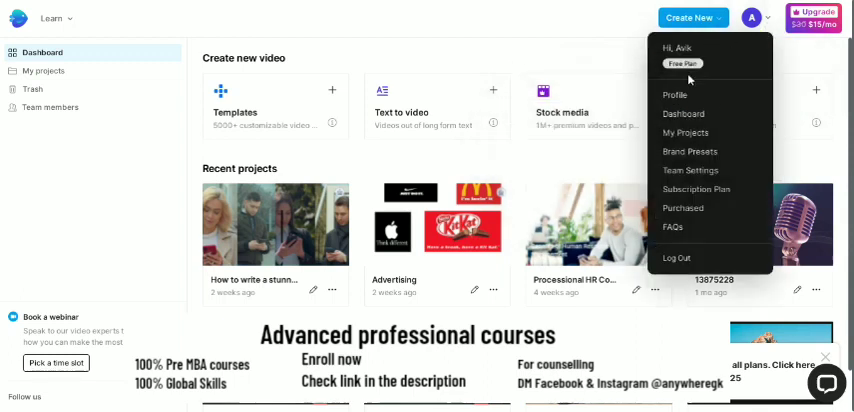
{"action": "left_click", "coordinate": [617, 57]}
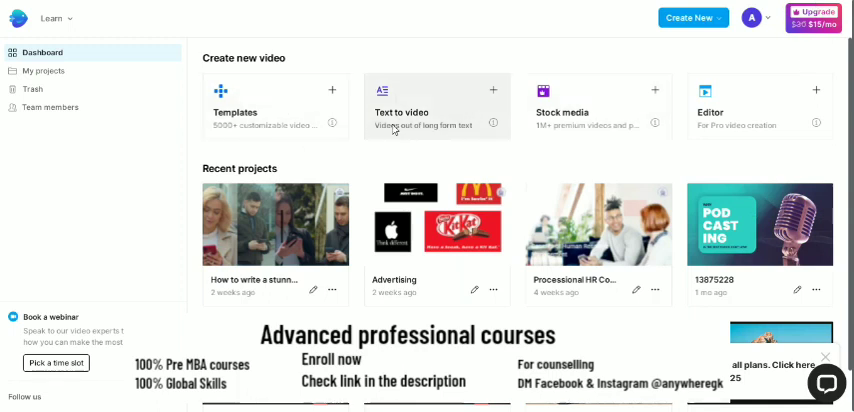
{"action": "mouse_move", "coordinate": [450, 118]}
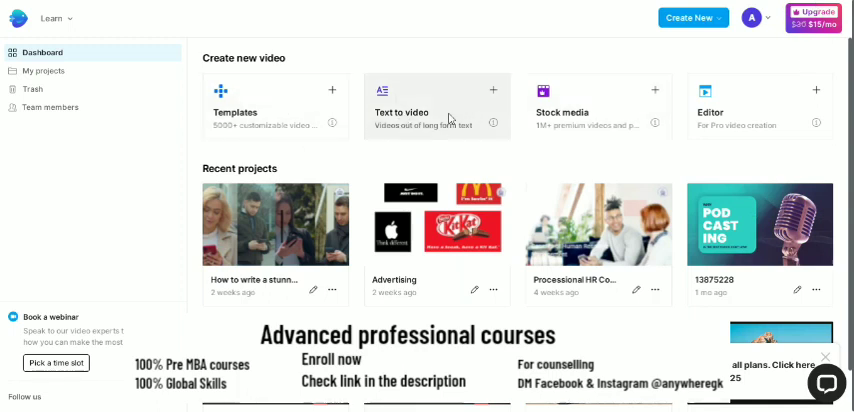
{"action": "mouse_move", "coordinate": [723, 175]}
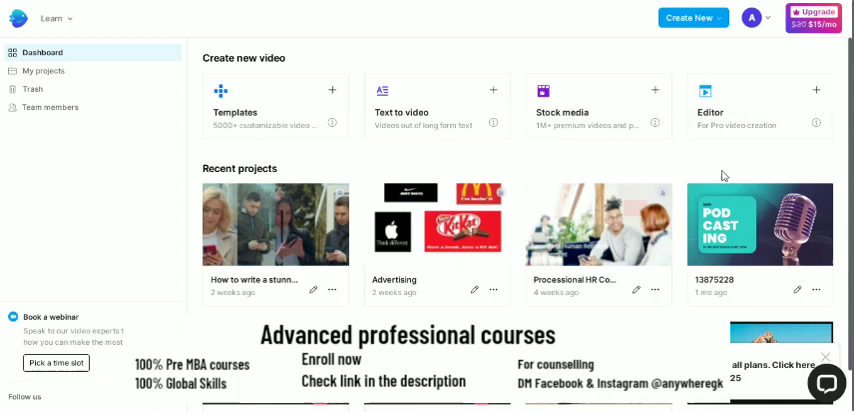
{"action": "scroll", "scroll_direction": "down", "scroll_amount": 3}
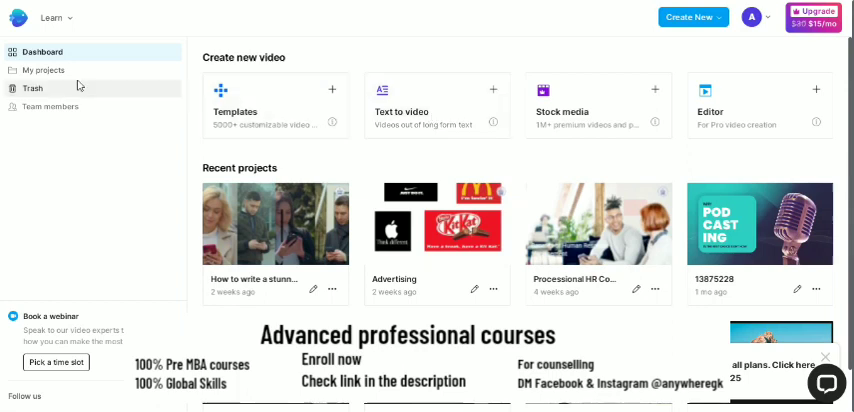
{"action": "left_click", "coordinate": [44, 70]}
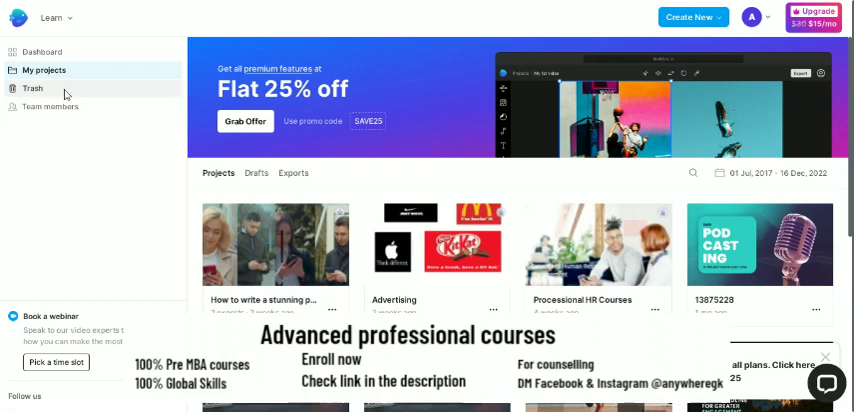
{"action": "scroll", "scroll_direction": "down", "scroll_amount": 3}
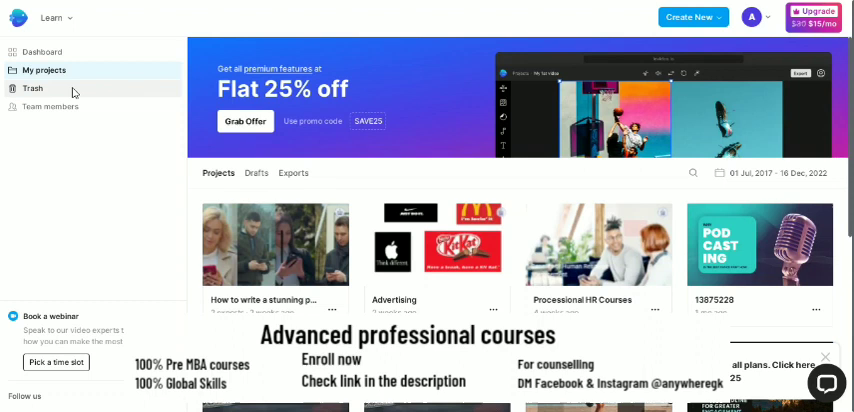
{"action": "left_click", "coordinate": [32, 89]}
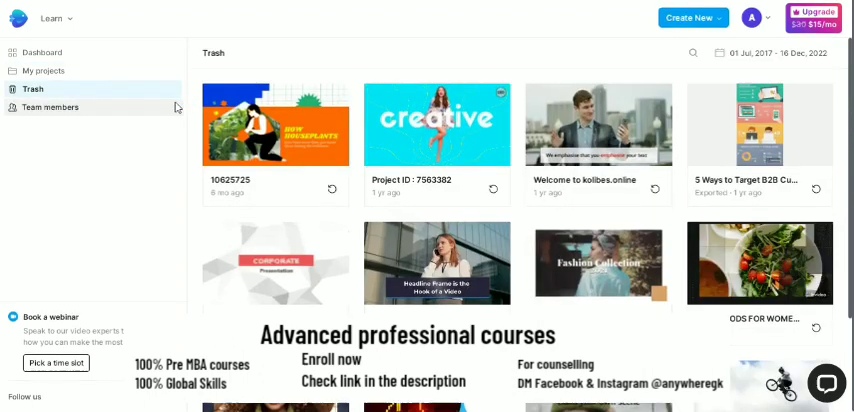
{"action": "mouse_move", "coordinate": [694, 90]}
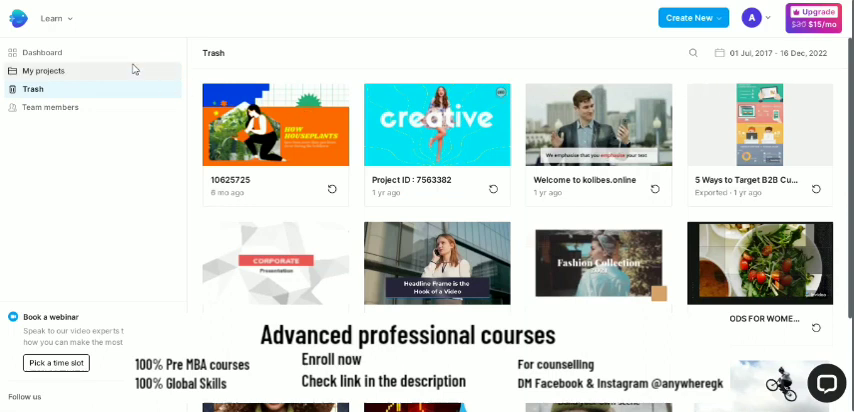
{"action": "left_click", "coordinate": [42, 52]}
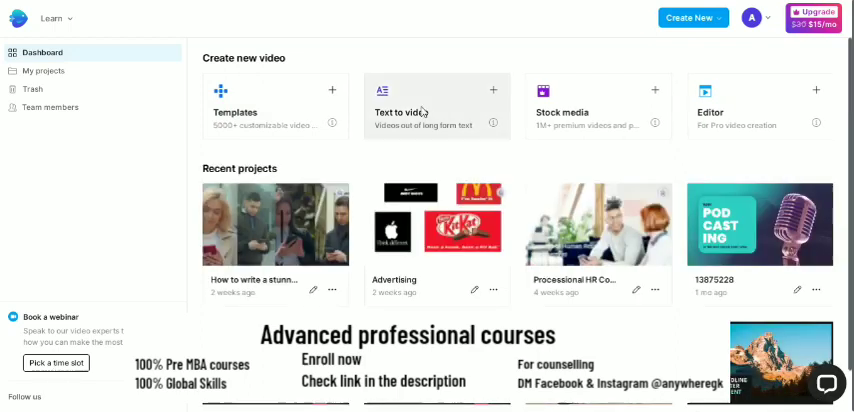
- Open the Text to video gallery and scroll to the Strength Training Tips template
{"action": "left_click", "coordinate": [436, 112]}
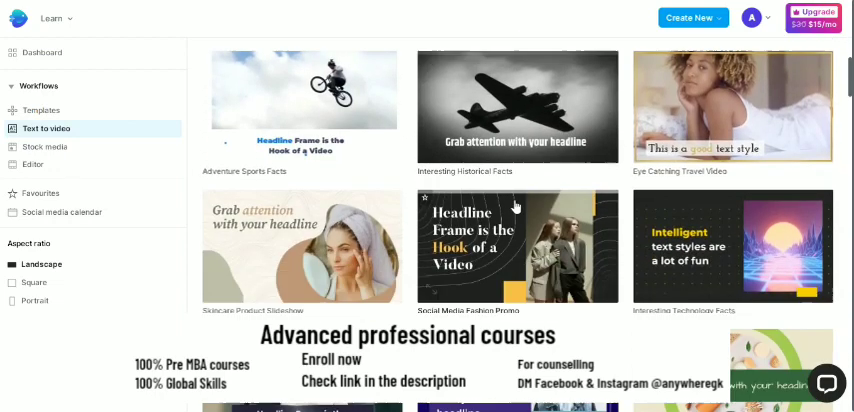
{"action": "scroll", "scroll_direction": "down", "scroll_amount": 3}
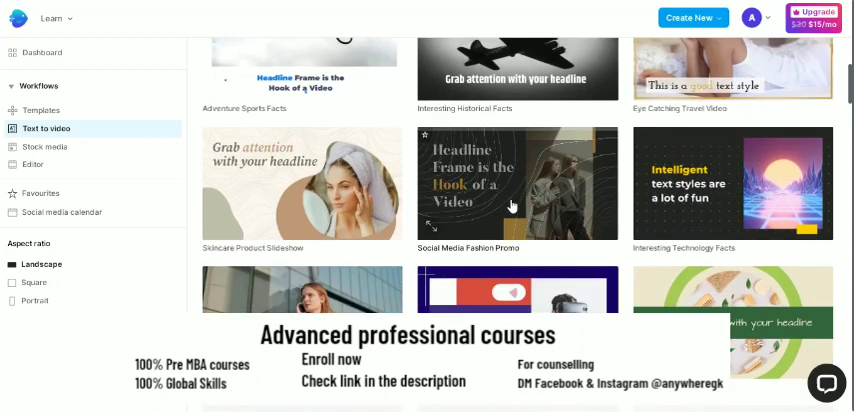
{"action": "scroll", "scroll_direction": "down", "scroll_amount": 3}
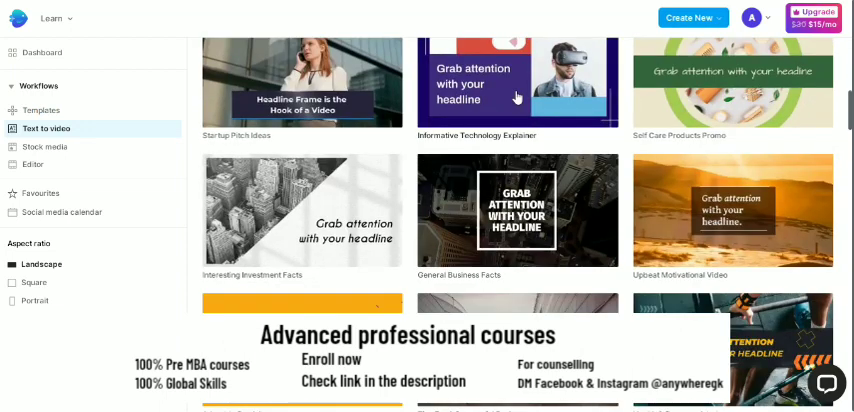
{"action": "scroll", "scroll_direction": "down", "scroll_amount": 3}
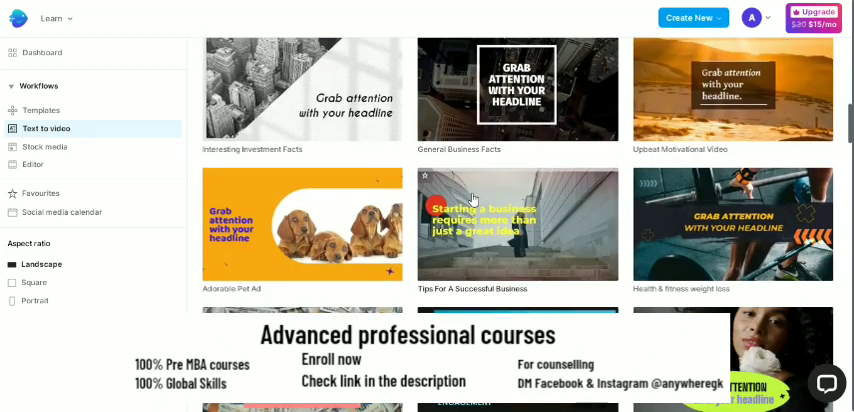
{"action": "scroll", "scroll_direction": "down", "scroll_amount": 3}
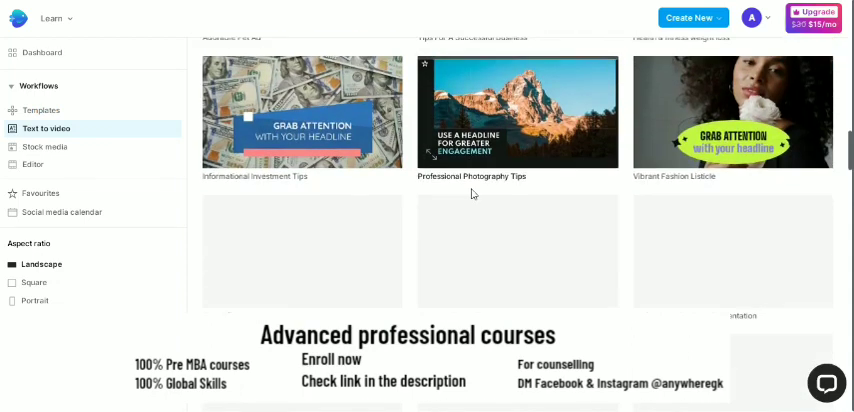
{"action": "scroll", "scroll_direction": "down", "scroll_amount": 3}
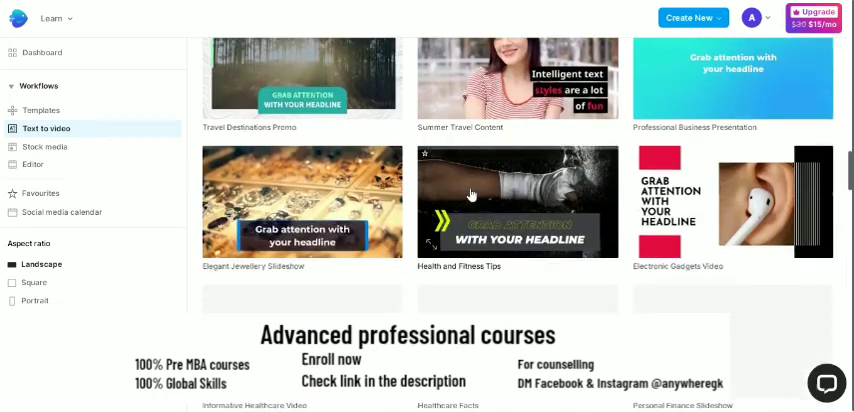
{"action": "scroll", "scroll_direction": "down", "scroll_amount": 3}
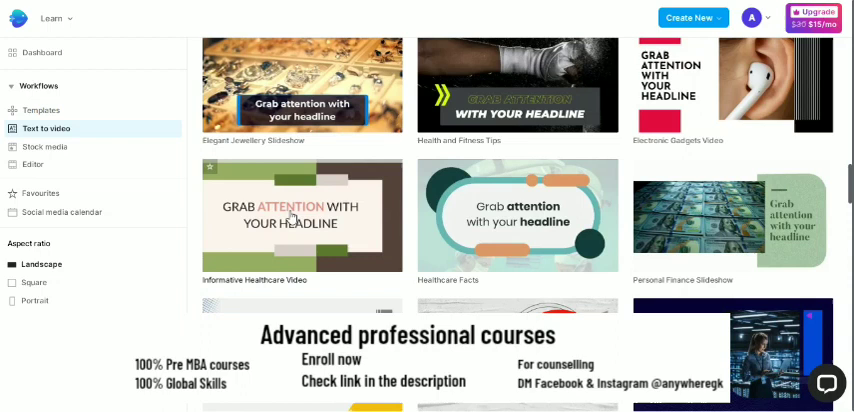
{"action": "scroll", "scroll_direction": "down", "scroll_amount": 3}
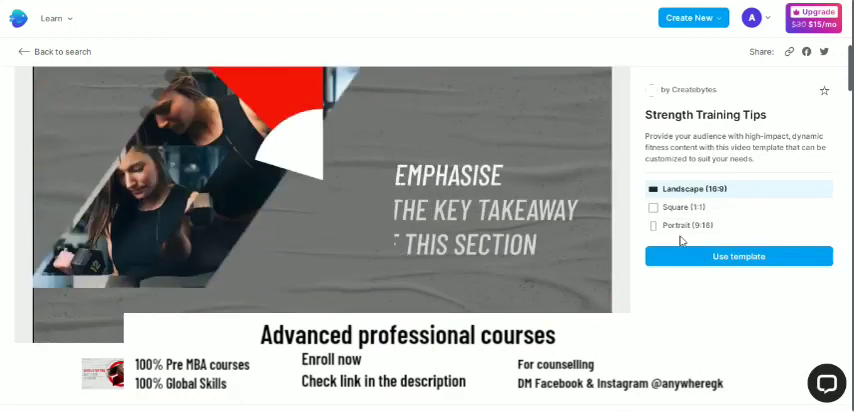
- Scroll the Strength Training Tips template page to reach Use template
{"action": "scroll", "scroll_direction": "down", "scroll_amount": 3}
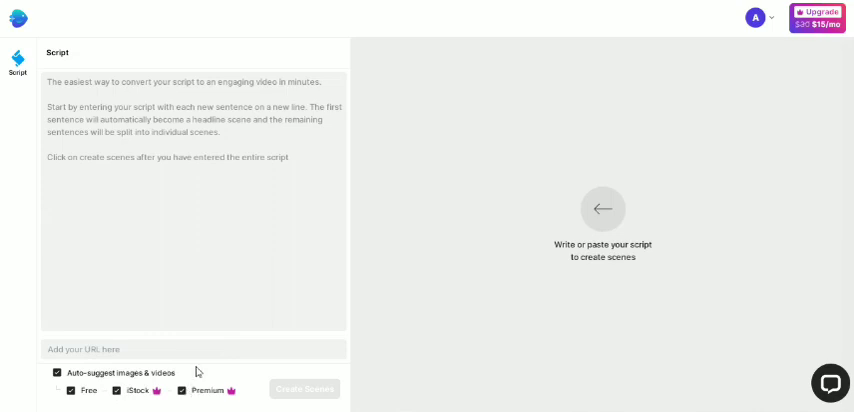
- Type a numbered script from '1. Human reso...' through data analysis for business profits
{"action": "left_click", "coordinate": [193, 200]}
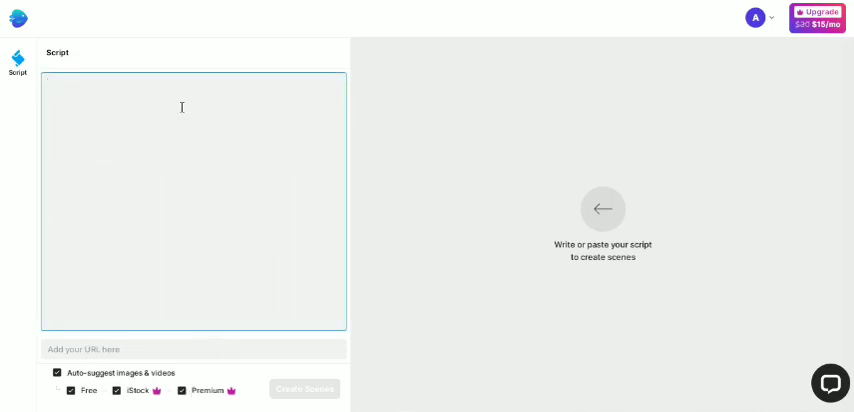
{"action": "type", "text": "1."}
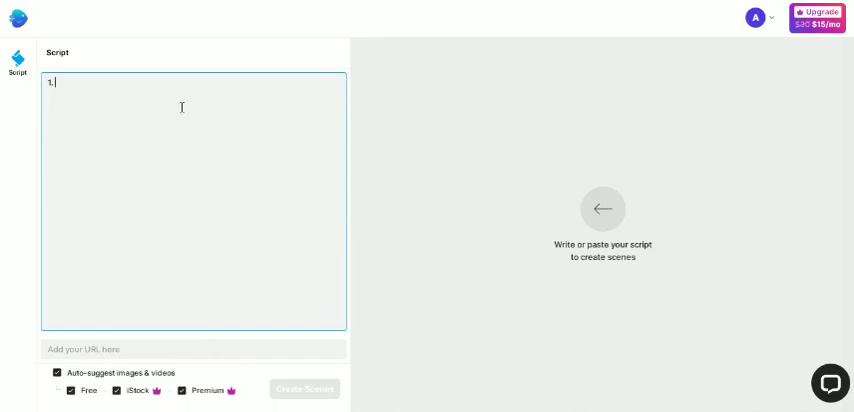
{"action": "type", "text": "H"}
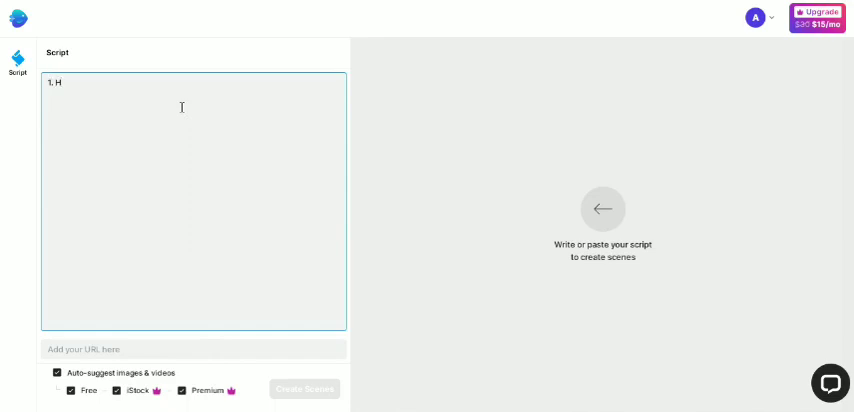
{"action": "type", "text": "uman resource jobs are the top 30 jobs with good salary."}
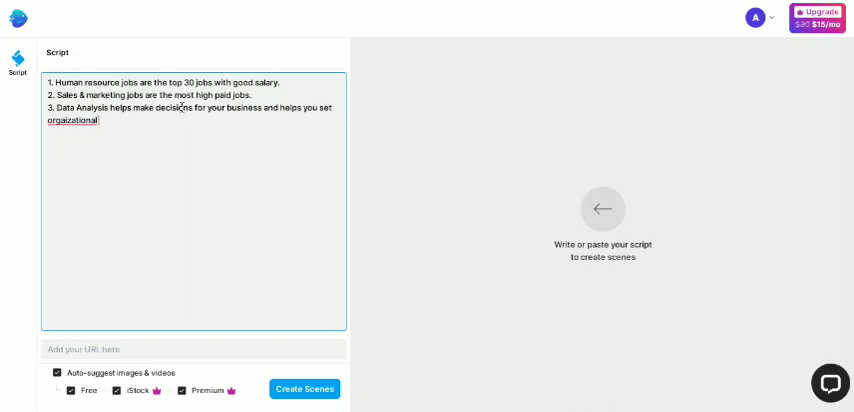
{"action": "type", "text": "profits."}
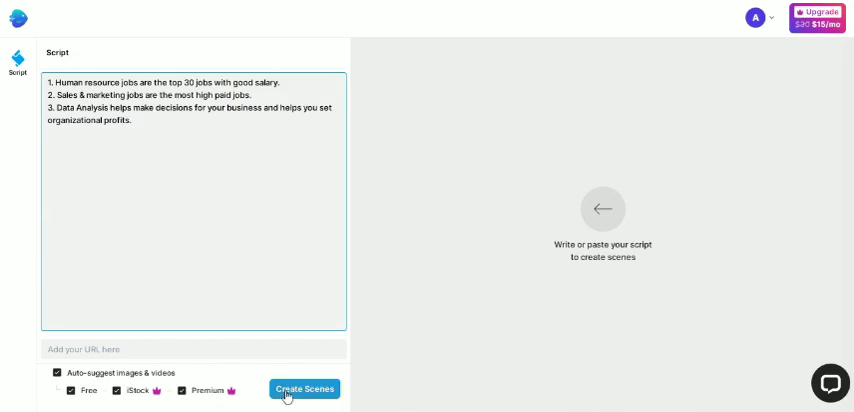
{"action": "mouse_move", "coordinate": [192, 176]}
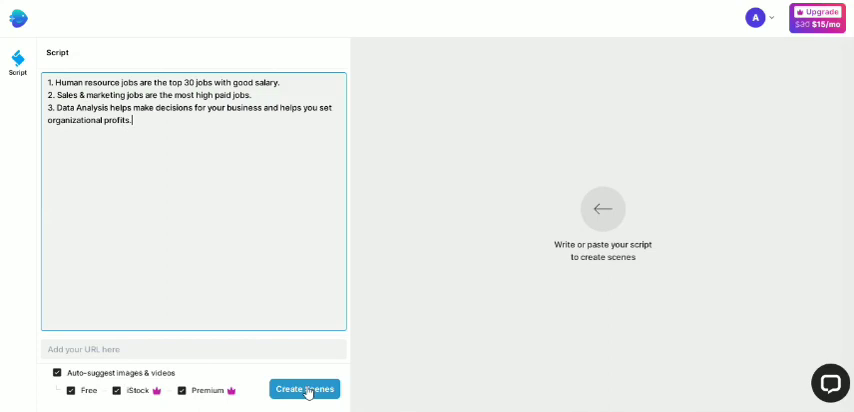
- Create three scenes from the script lines and play the 15-second preview
{"action": "left_click", "coordinate": [305, 389]}
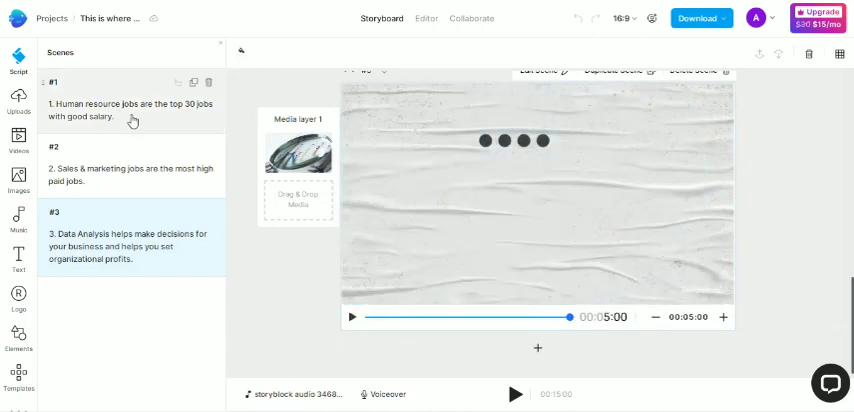
{"action": "left_click", "coordinate": [130, 111]}
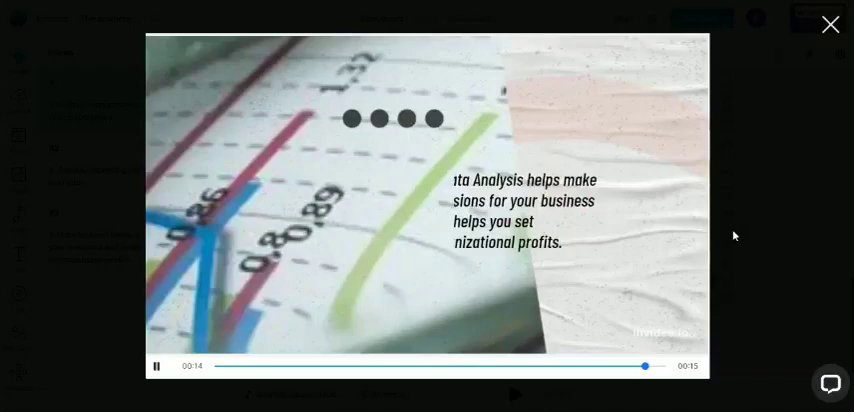
- Close the video preview and select scene #1's text for editing
{"action": "left_click", "coordinate": [830, 23]}
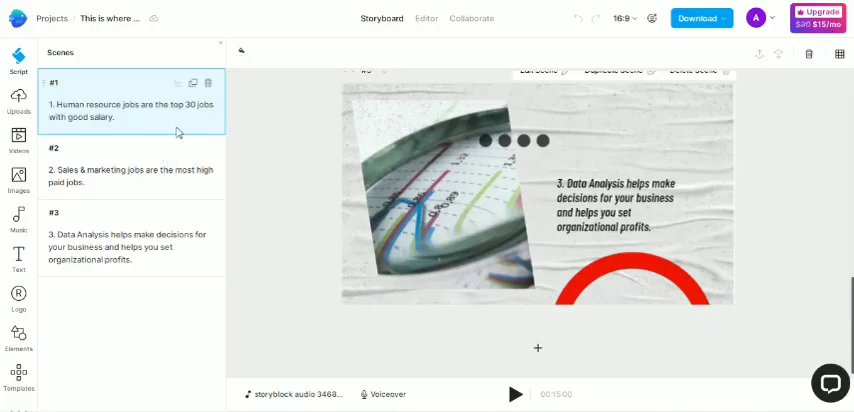
{"action": "left_click", "coordinate": [130, 110]}
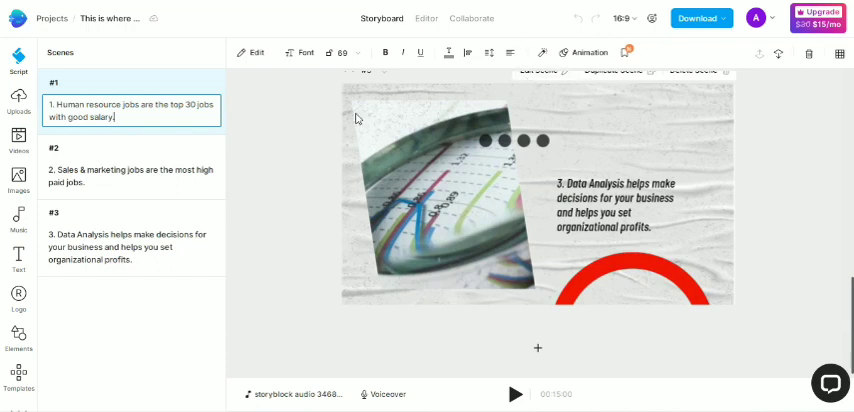
{"action": "mouse_move", "coordinate": [781, 152]}
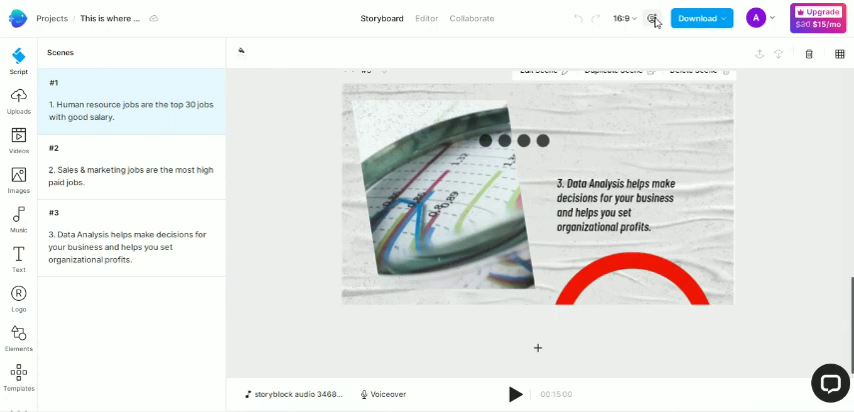
{"action": "mouse_move", "coordinate": [432, 22]}
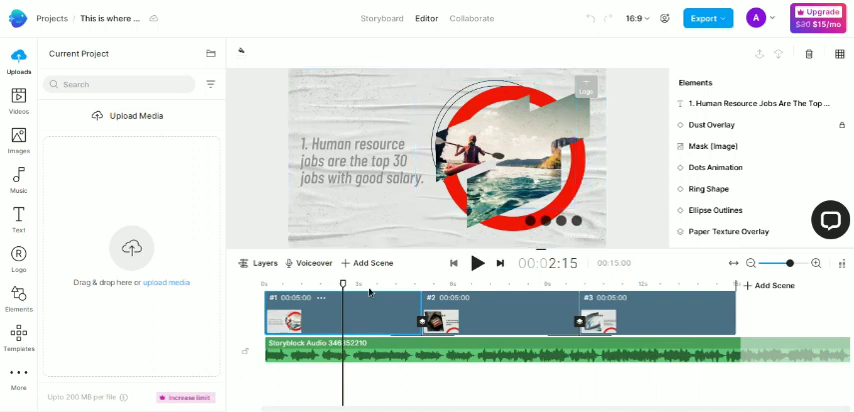
- Apply the office meeting stock clip found by searching 'jobs', then select the headline
{"action": "left_click", "coordinate": [480, 263]}
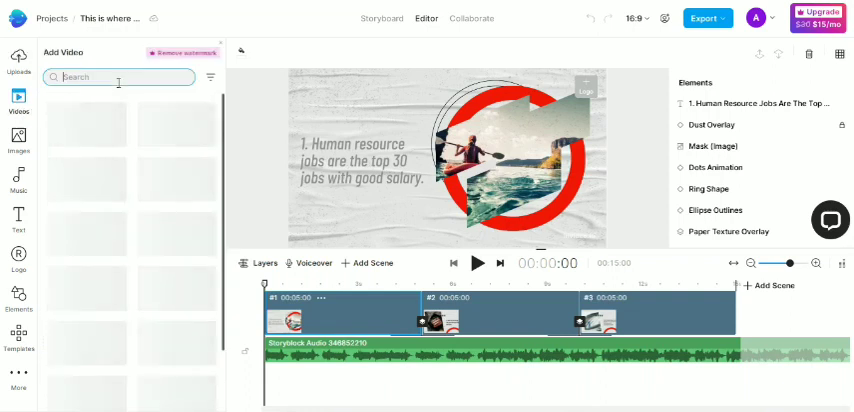
{"action": "type", "text": "jobs"}
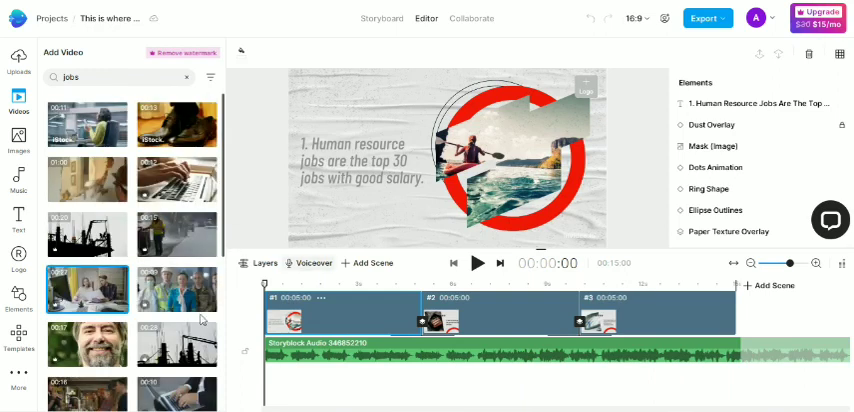
{"action": "scroll", "scroll_direction": "down", "scroll_amount": 3}
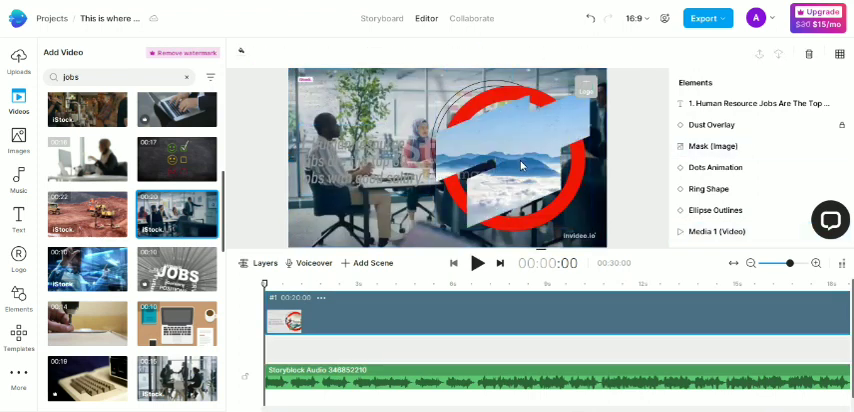
{"action": "left_click", "coordinate": [505, 160]}
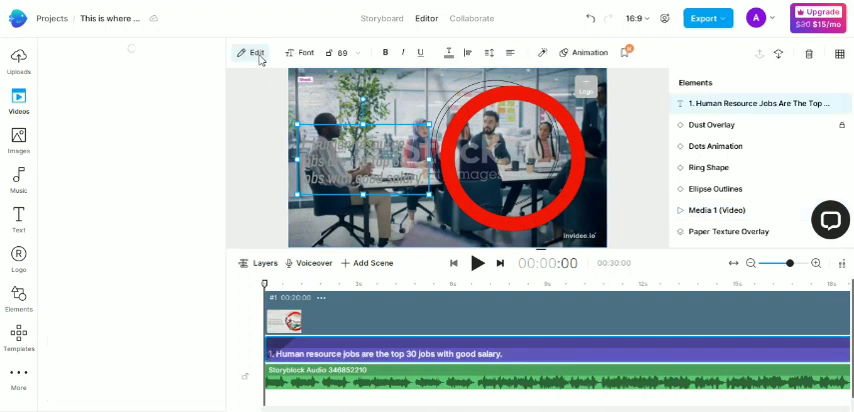
- Set the first scene's headline text fill colour to white
{"action": "left_click", "coordinate": [256, 52]}
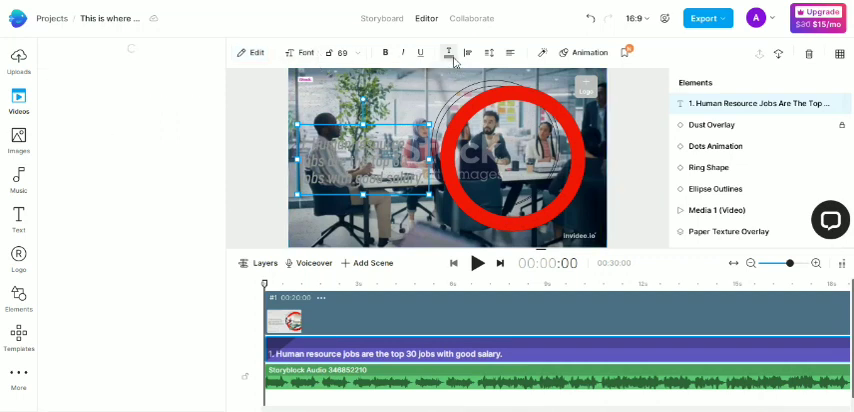
{"action": "left_click", "coordinate": [447, 52]}
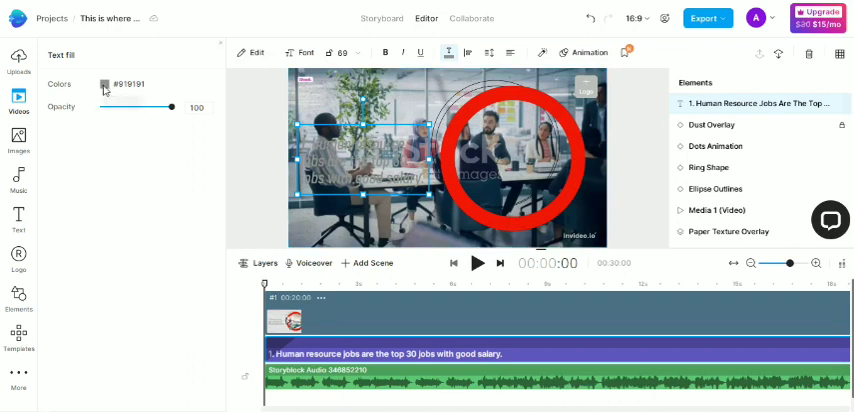
{"action": "left_click", "coordinate": [104, 84]}
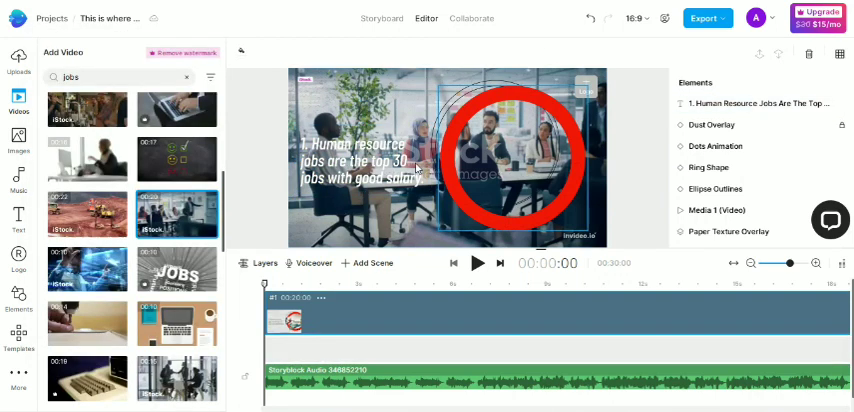
- Put the blue digital globe 'analytics' clip behind scene 3 and open Voiceover options
{"action": "left_click", "coordinate": [707, 18]}
{"action": "type", "text": "analytics"}
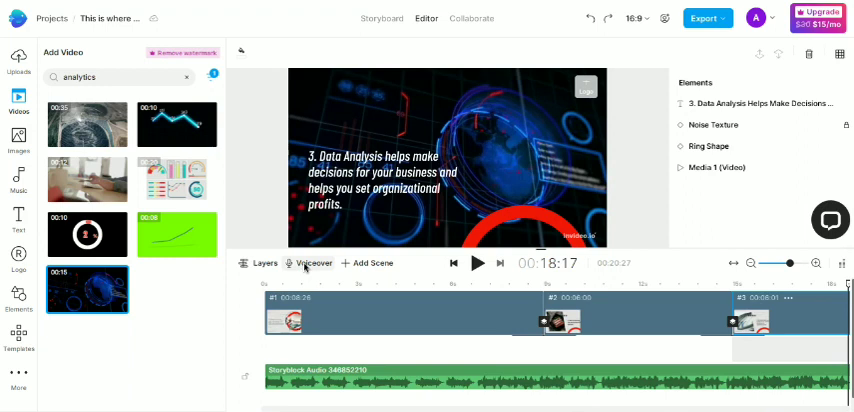
{"action": "left_click", "coordinate": [314, 263]}
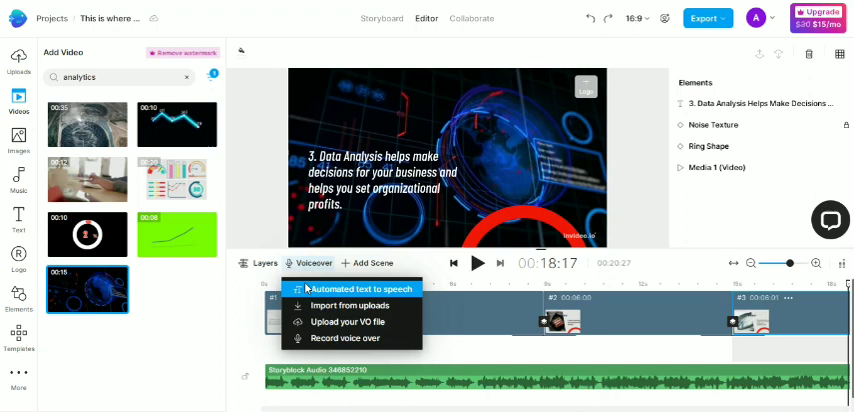
{"action": "mouse_move", "coordinate": [350, 305]}
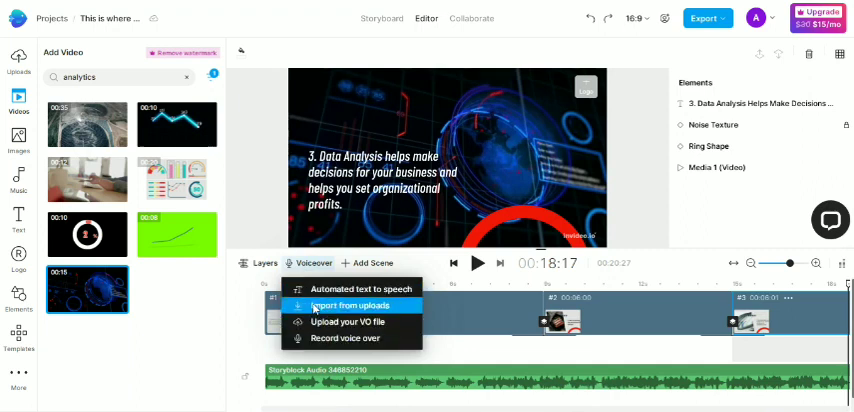
{"action": "left_click", "coordinate": [351, 288]}
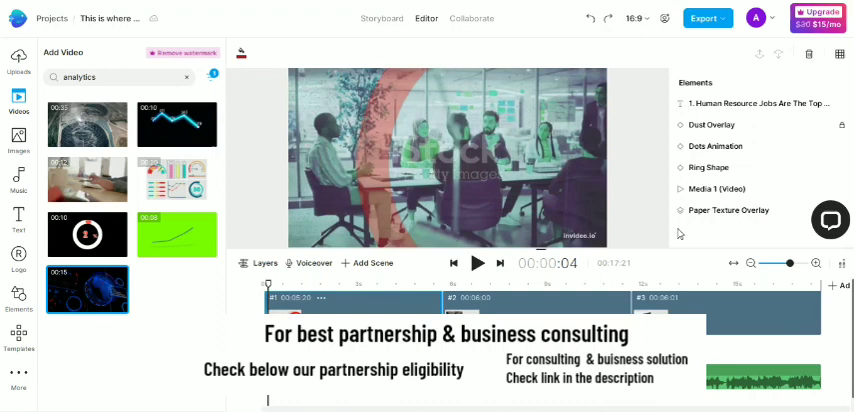
{"action": "left_click", "coordinate": [477, 263]}
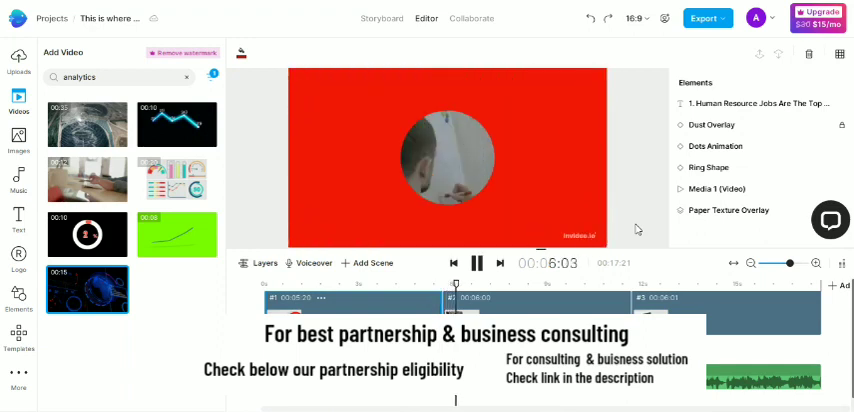
{"action": "left_click", "coordinate": [476, 263]}
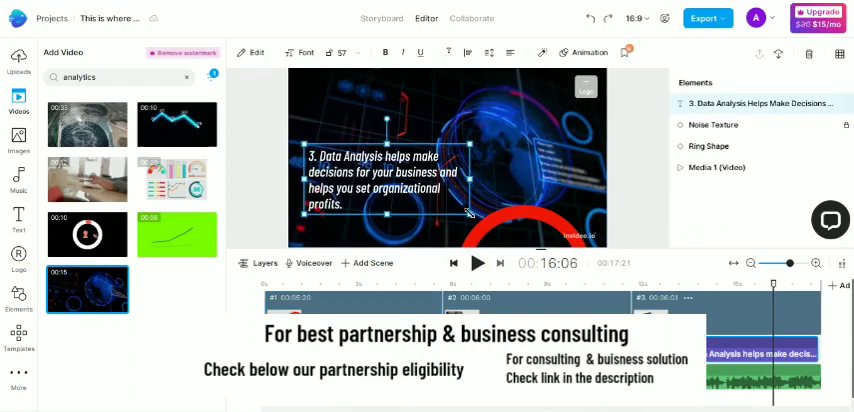
{"action": "left_click", "coordinate": [628, 191]}
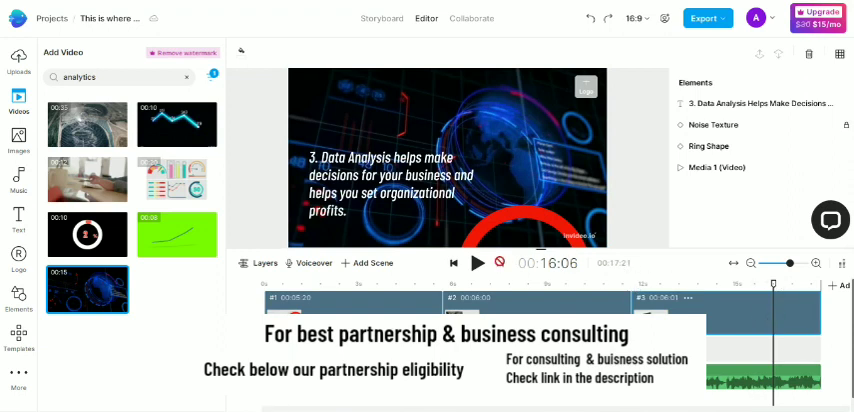
{"action": "left_click", "coordinate": [477, 263]}
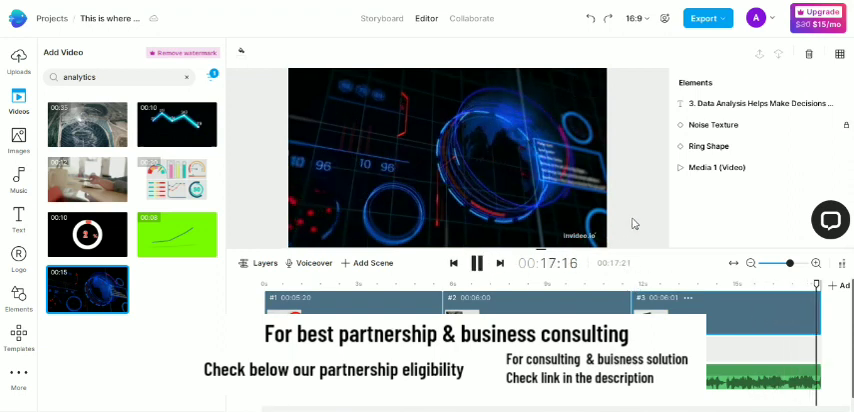
{"action": "left_click", "coordinate": [477, 263]}
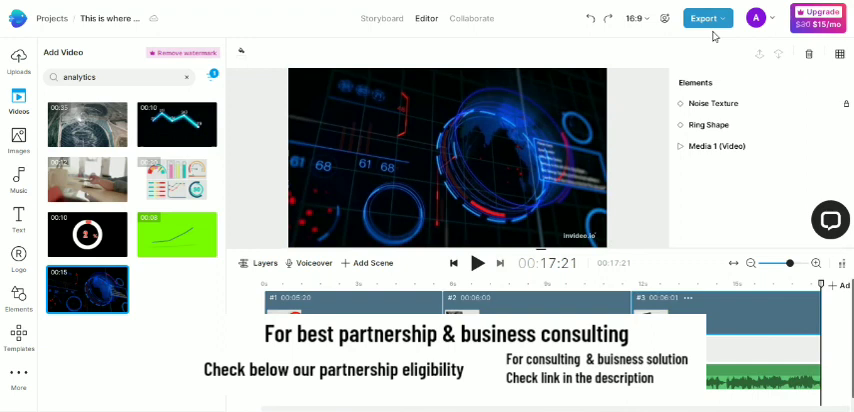
{"action": "left_click", "coordinate": [633, 18]}
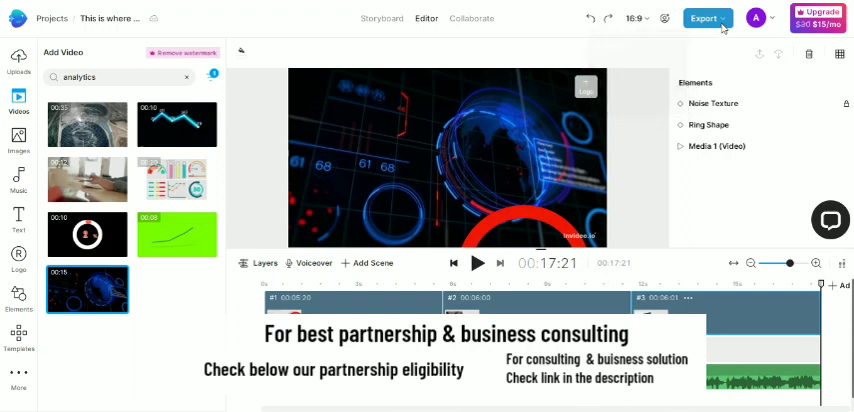
- Export the video at 720p quality
{"action": "left_click", "coordinate": [703, 18]}
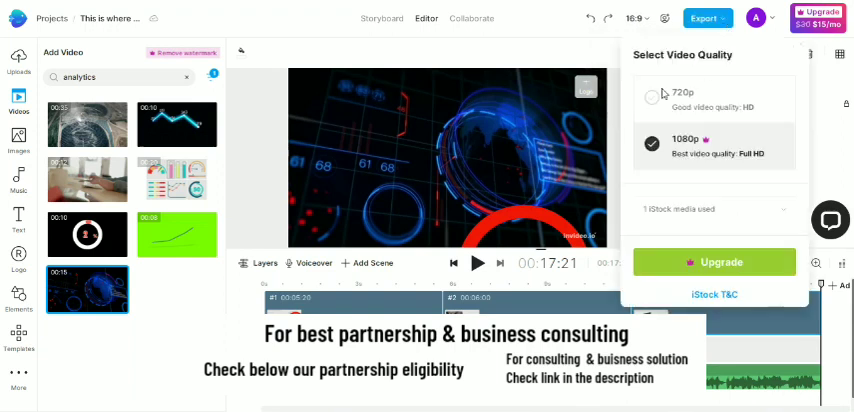
{"action": "left_click", "coordinate": [651, 97]}
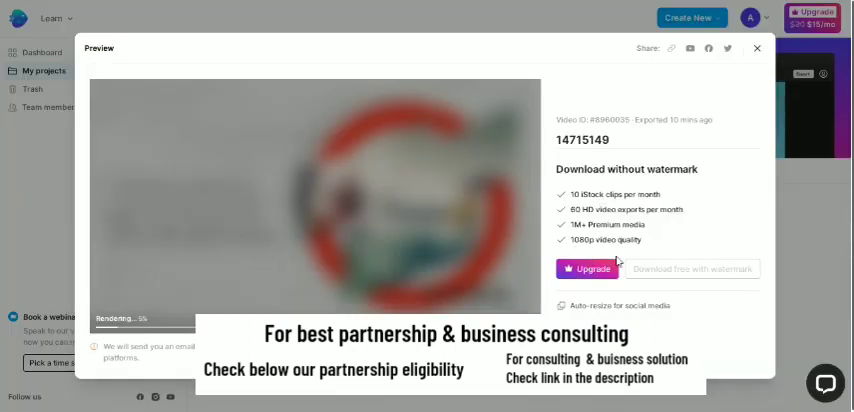
{"action": "mouse_move", "coordinate": [656, 286]}
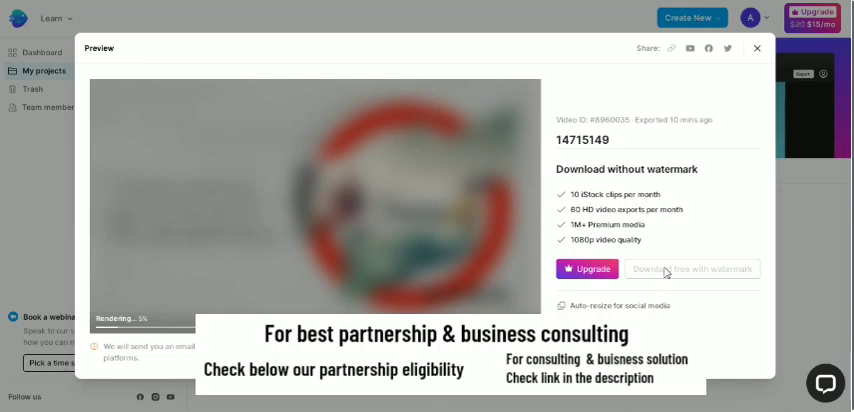
{"action": "mouse_move", "coordinate": [690, 291]}
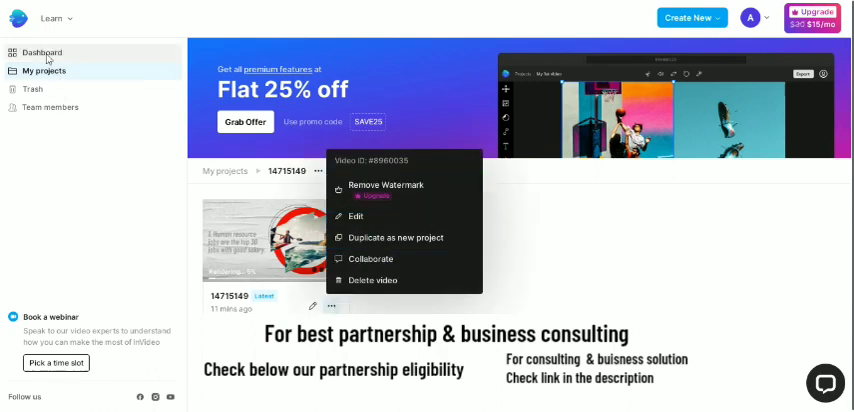
- Open the Exports list in My Projects and scroll down through earlier exports
{"action": "left_click", "coordinate": [42, 52]}
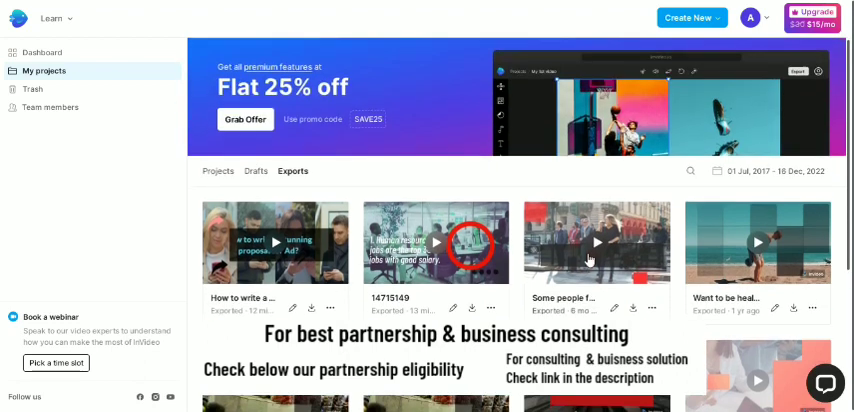
{"action": "scroll", "scroll_direction": "down", "scroll_amount": 3}
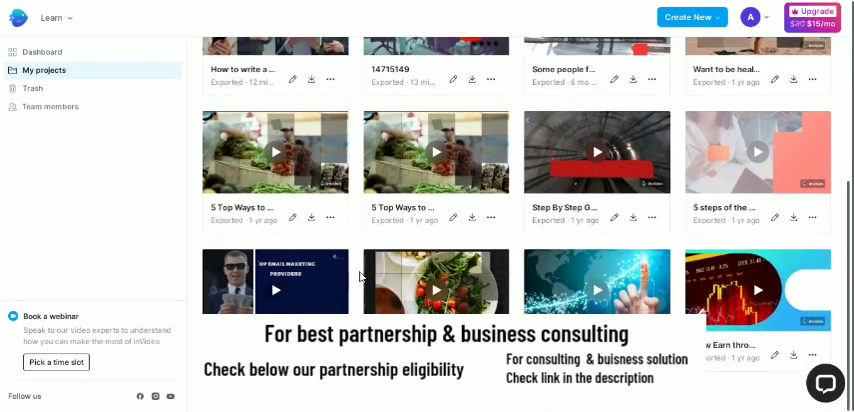
{"action": "left_click", "coordinate": [275, 281]}
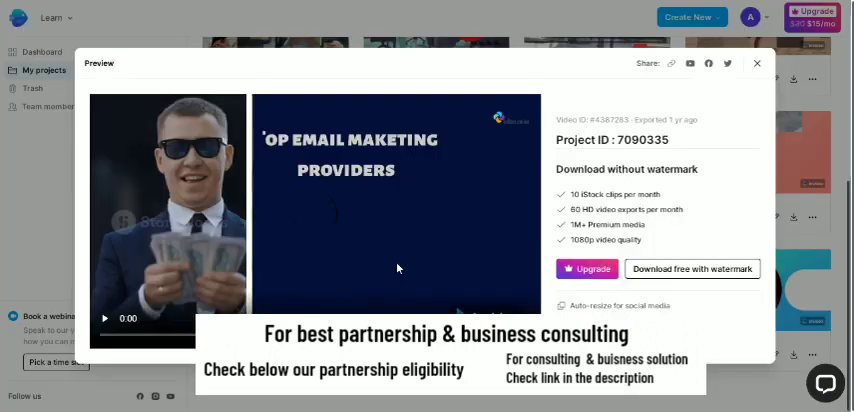
{"action": "left_click", "coordinate": [105, 318]}
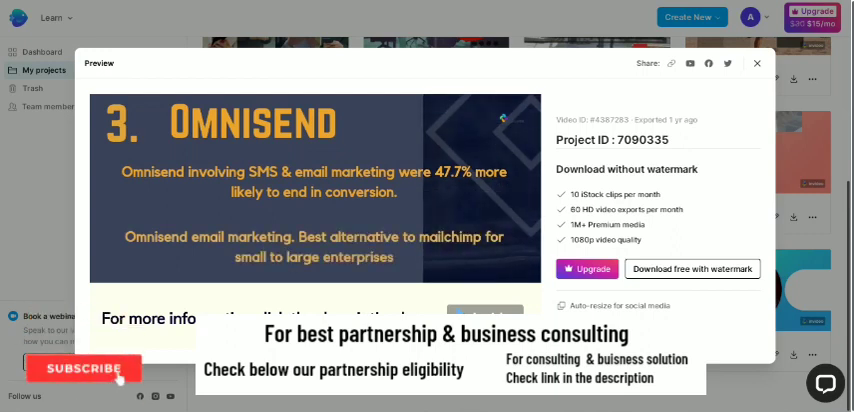
{"action": "left_click", "coordinate": [85, 368]}
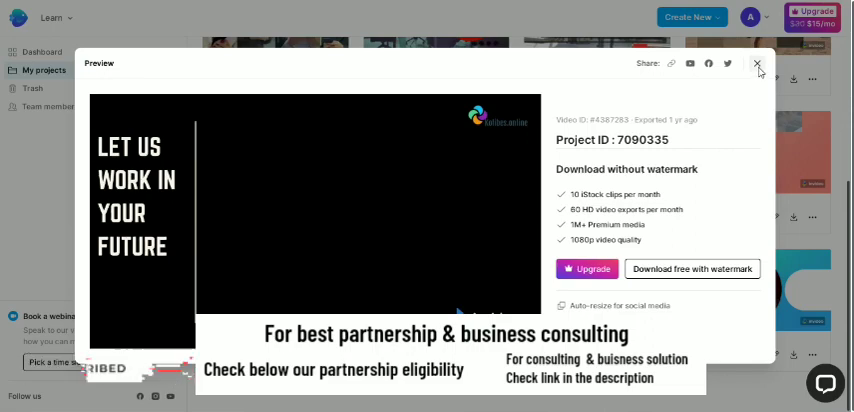
{"action": "left_click", "coordinate": [758, 63]}
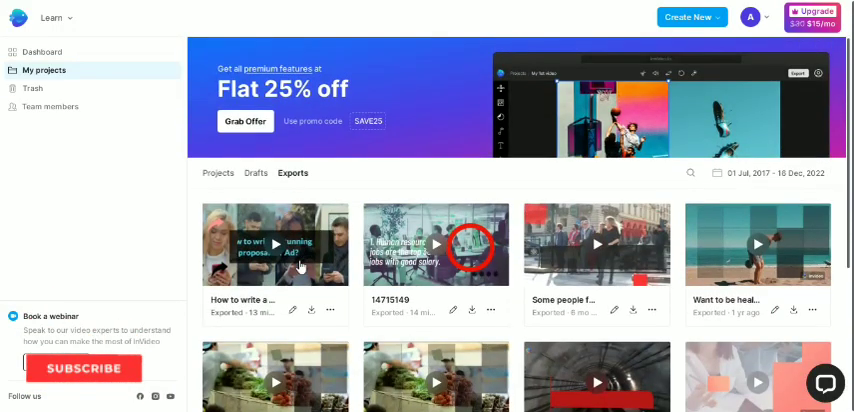
- Preview the 14715149 export to the end, close it, and return to the Dashboard
{"action": "left_click", "coordinate": [83, 368]}
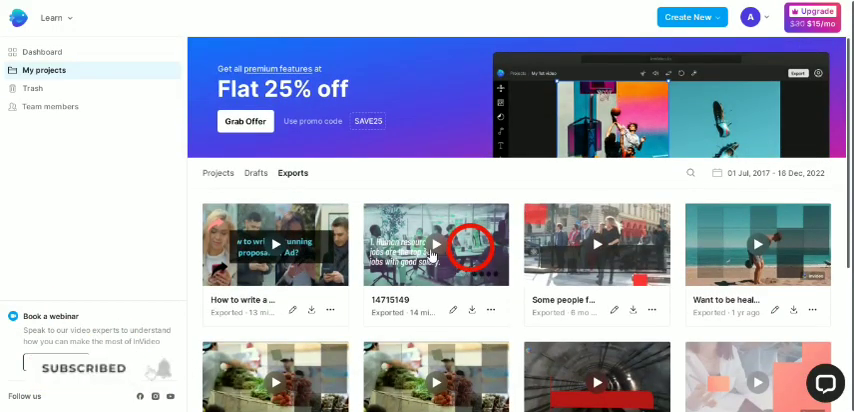
{"action": "left_click", "coordinate": [434, 244]}
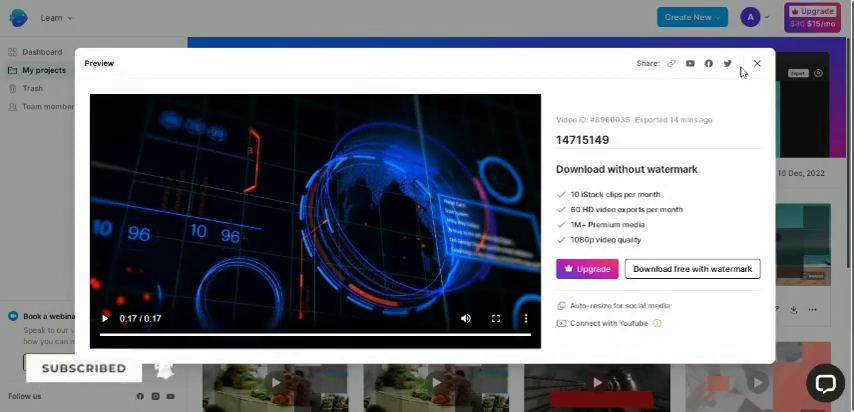
{"action": "left_click", "coordinate": [757, 63]}
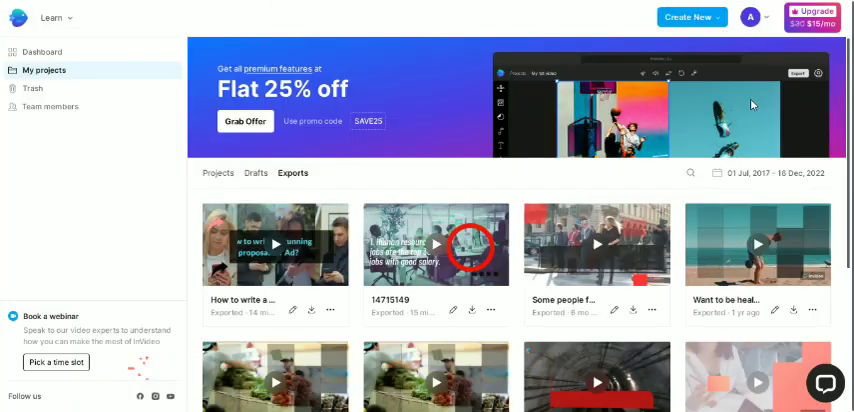
{"action": "left_click", "coordinate": [42, 52]}
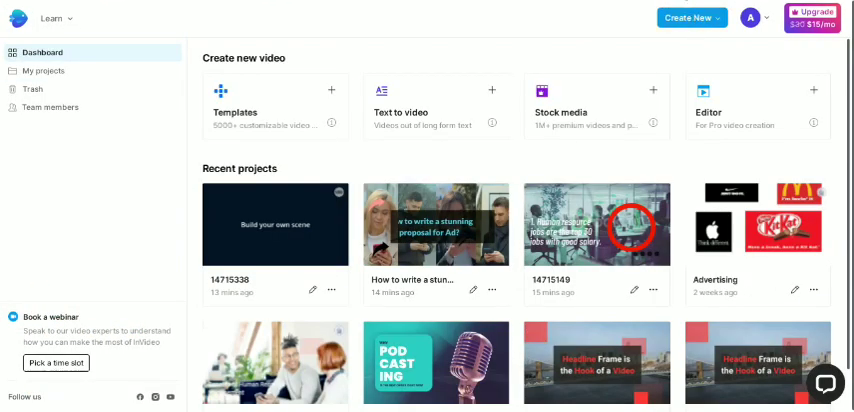